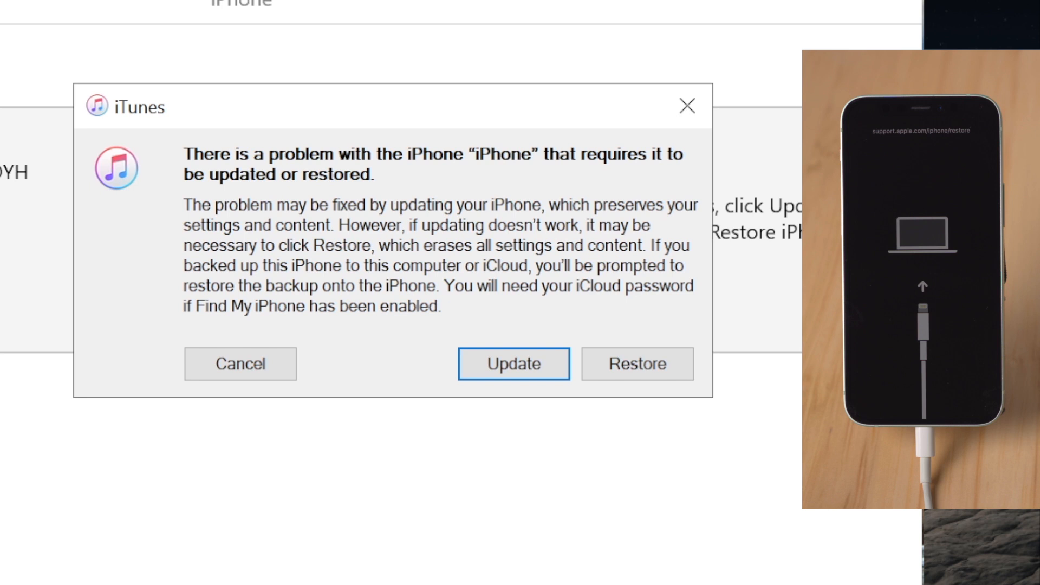
pyautogui.moveTo(637, 364)
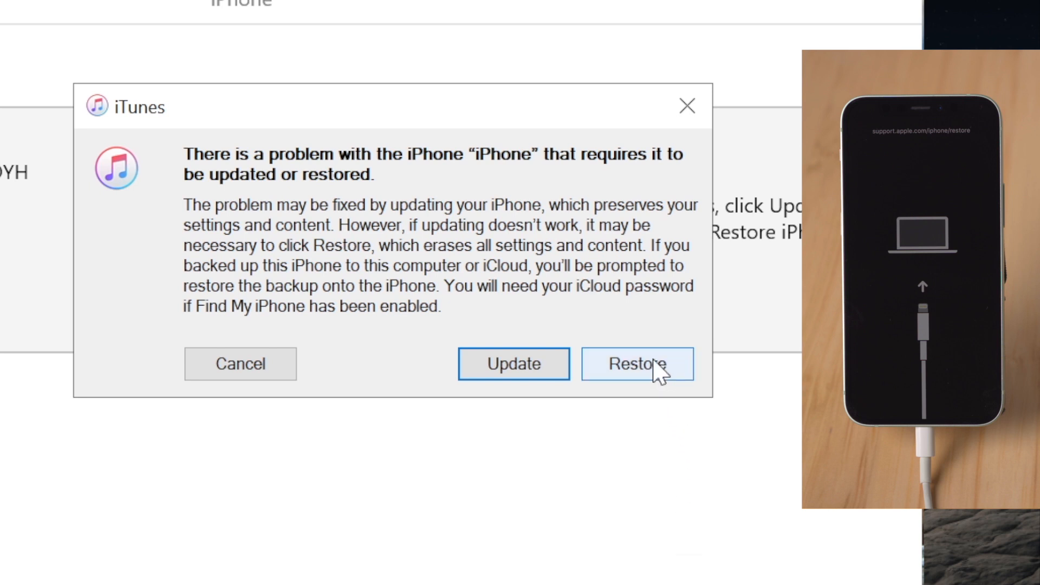
# Step: Choose Restore for the iPhone in recovery mode and confirm Restore and Update
pyautogui.click(636, 364)
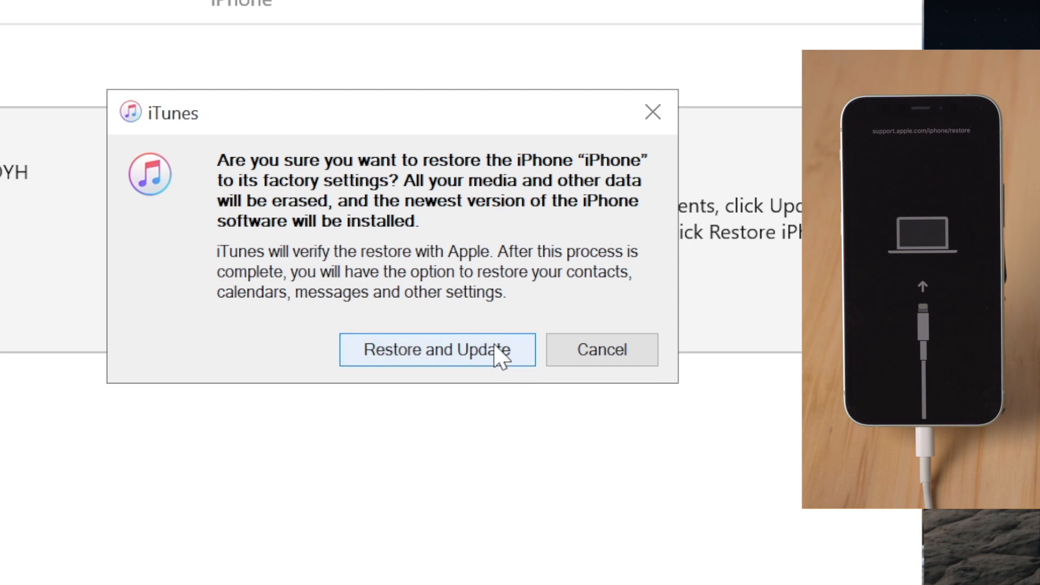
pyautogui.click(436, 350)
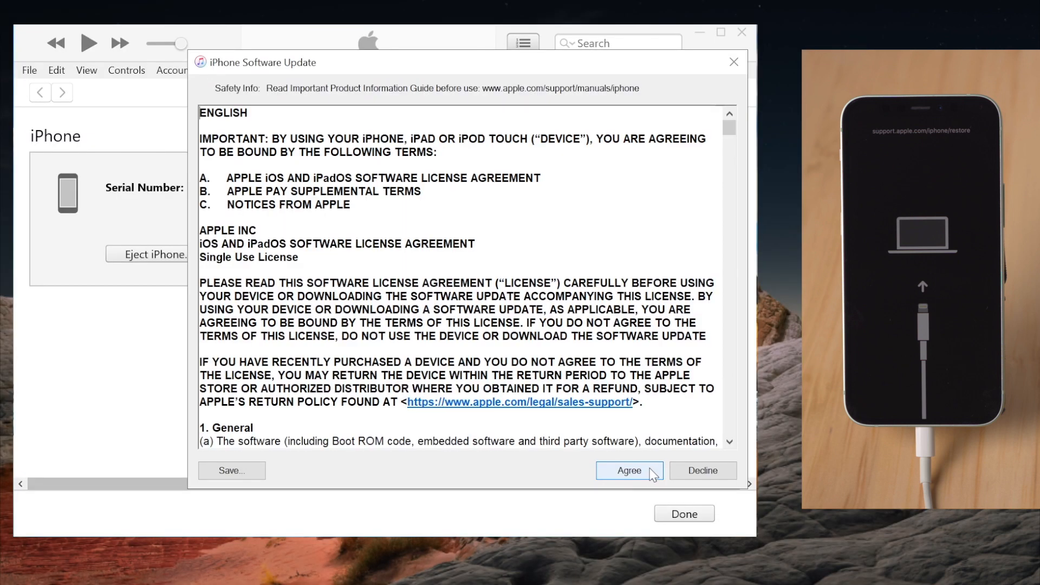
# Step: Agree to the iPhone Software Update licence and dismiss the Downloads popover so the restore begins
pyautogui.click(629, 470)
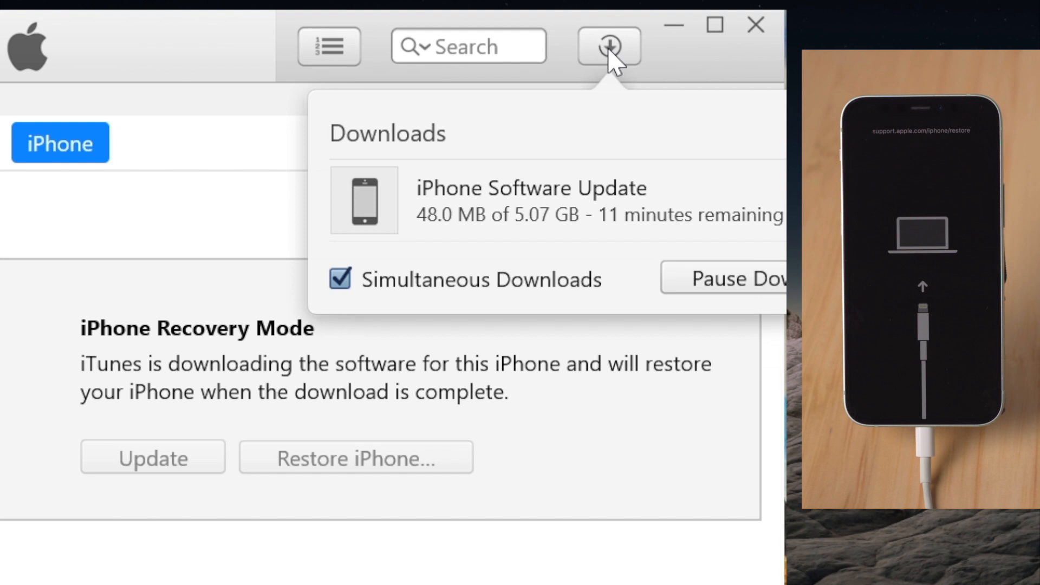
pyautogui.moveTo(650, 256)
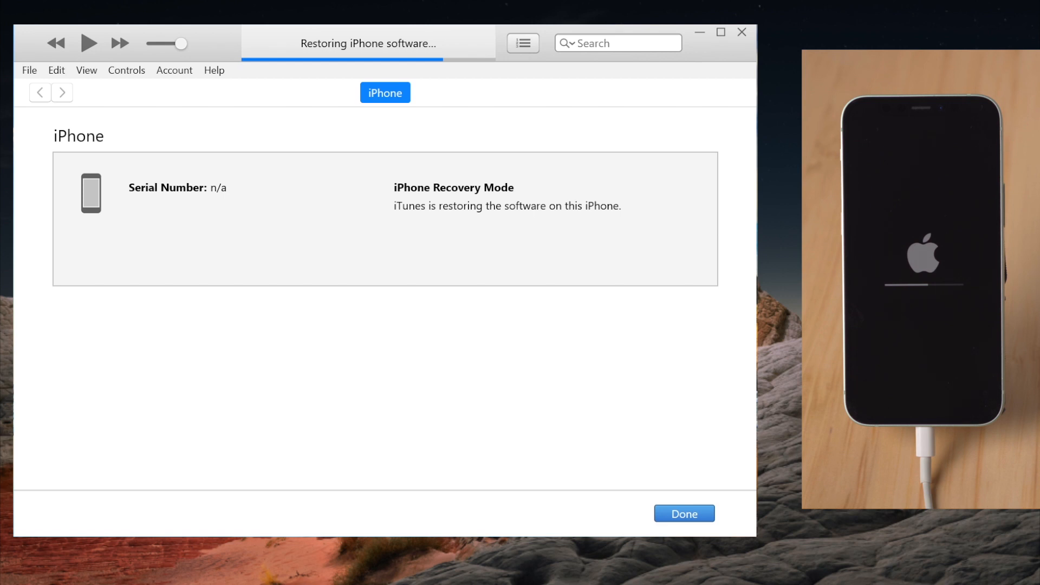
pyautogui.click(684, 513)
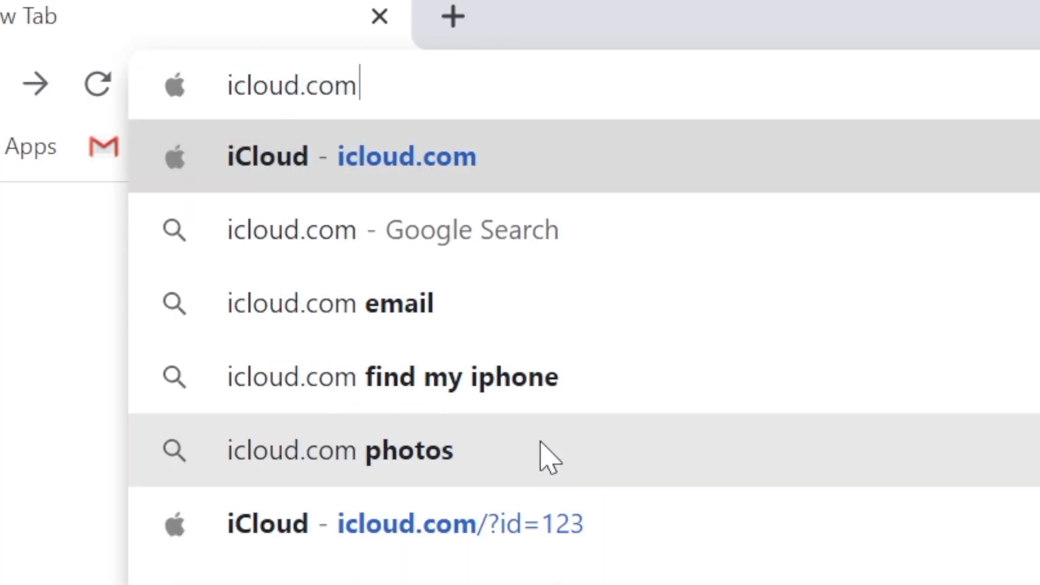
pyautogui.moveTo(544, 166)
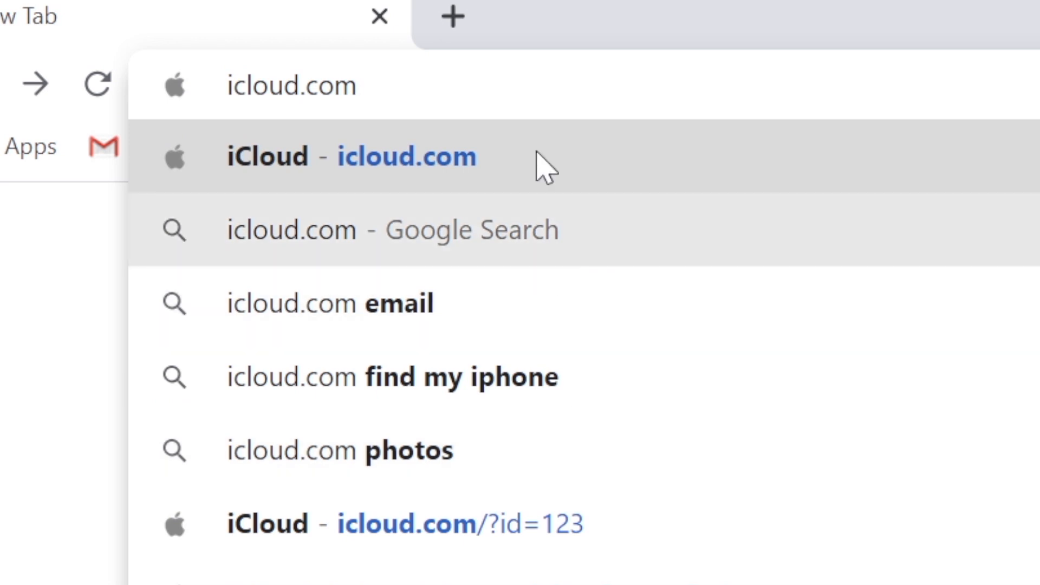
# Step: Go to icloud.com in Chrome and sign in with the account password to reach the iCloud home page
pyautogui.click(351, 156)
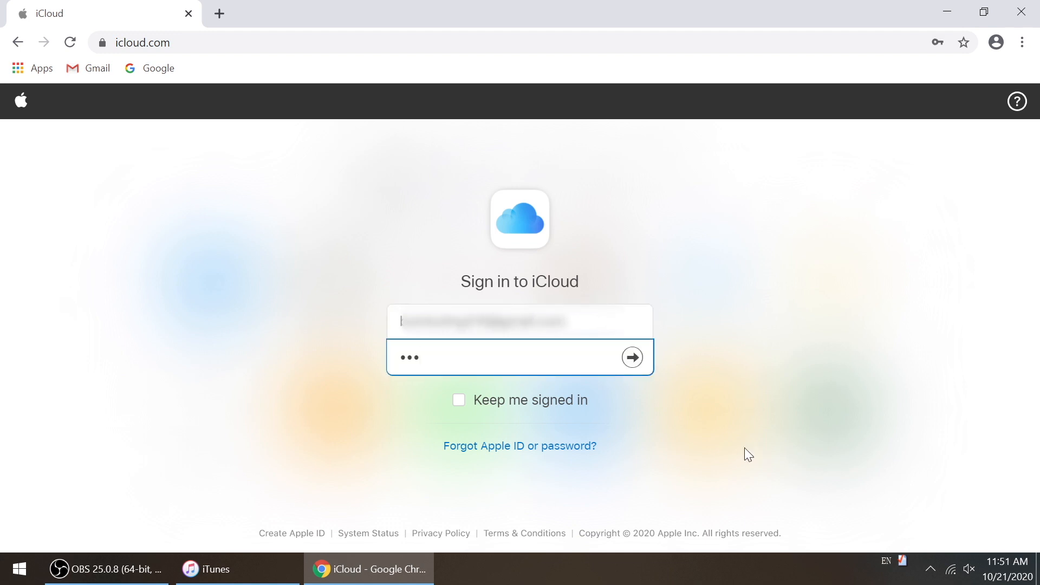
pyautogui.click(630, 356)
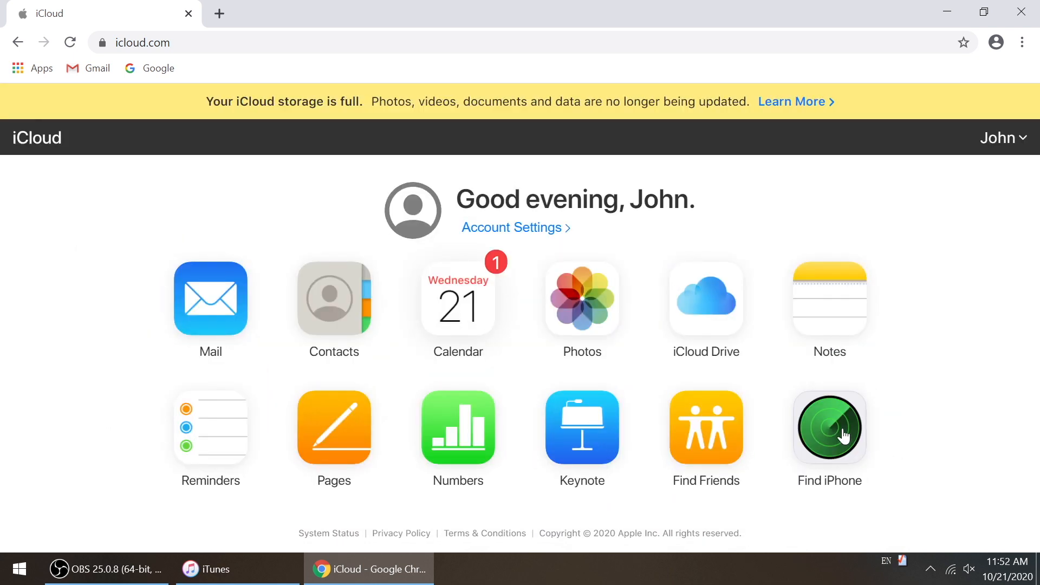
pyautogui.click(830, 427)
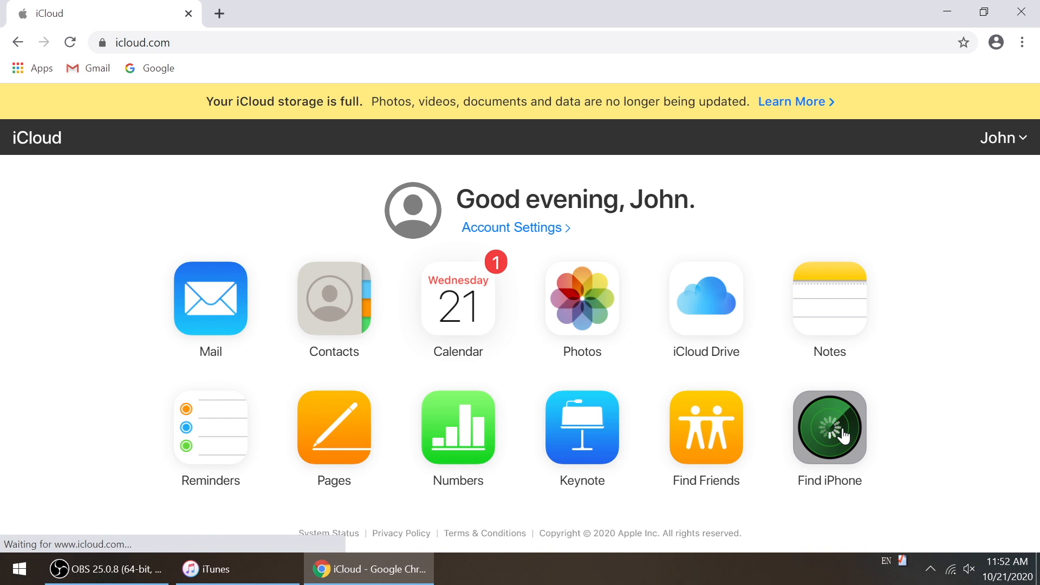
pyautogui.click(829, 428)
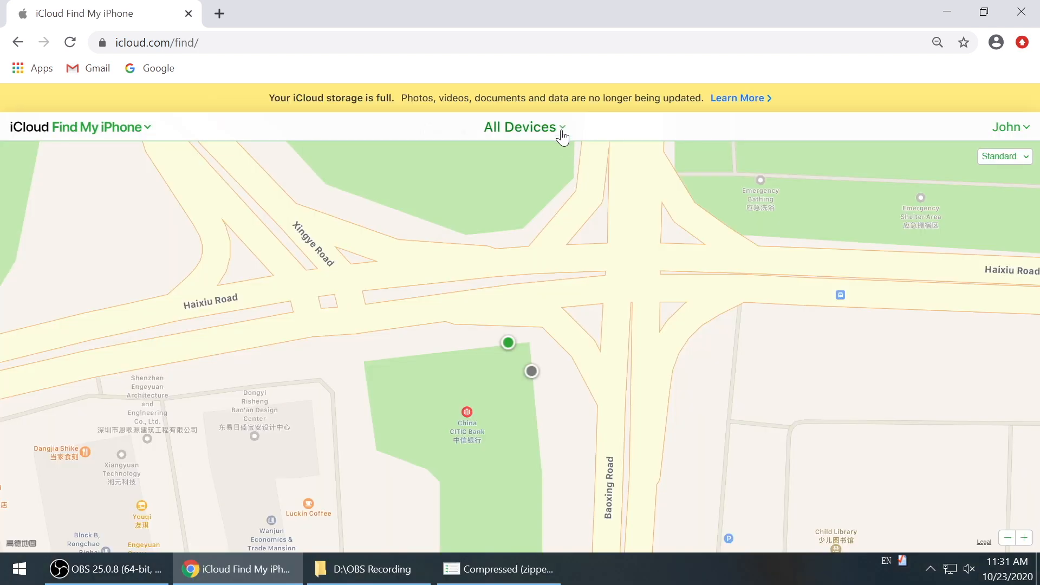
pyautogui.click(523, 127)
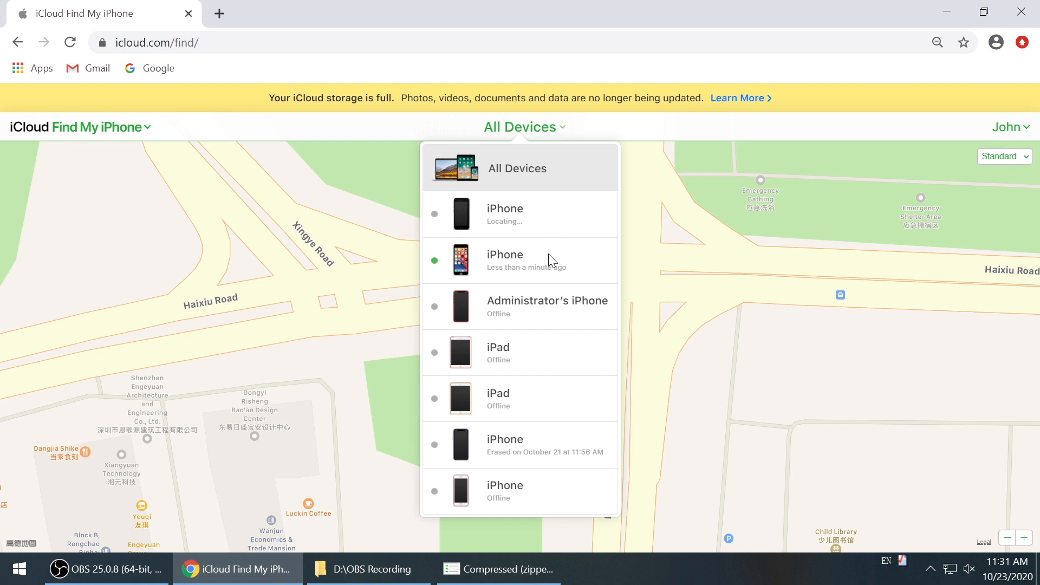
pyautogui.click(547, 307)
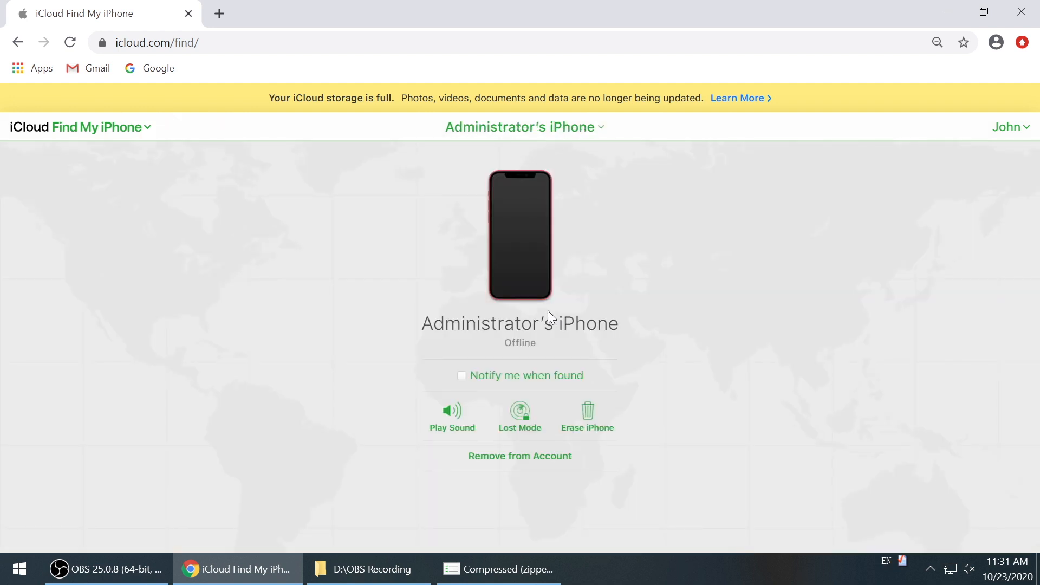
pyautogui.moveTo(587, 427)
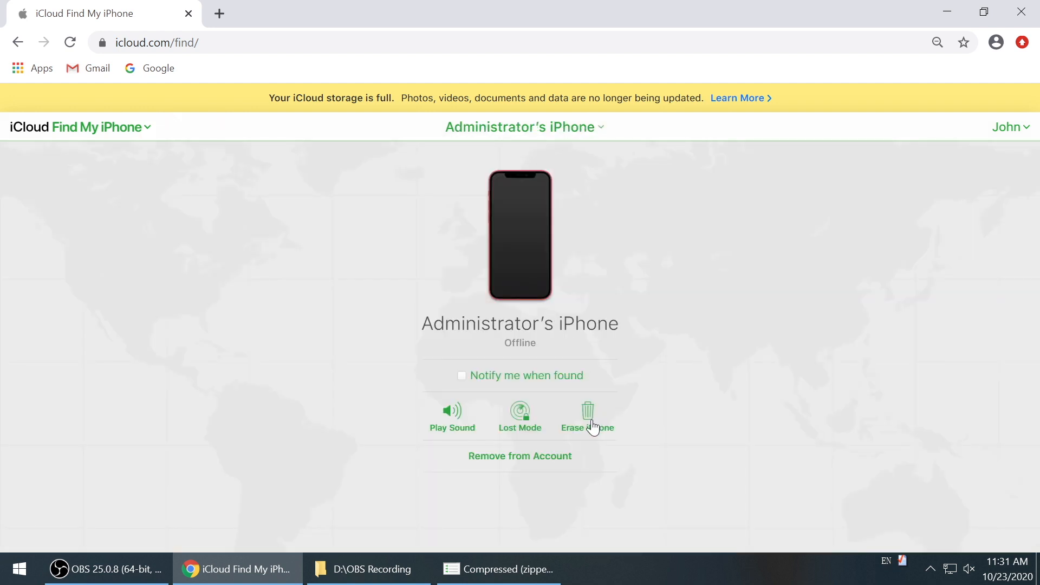
pyautogui.click(587, 416)
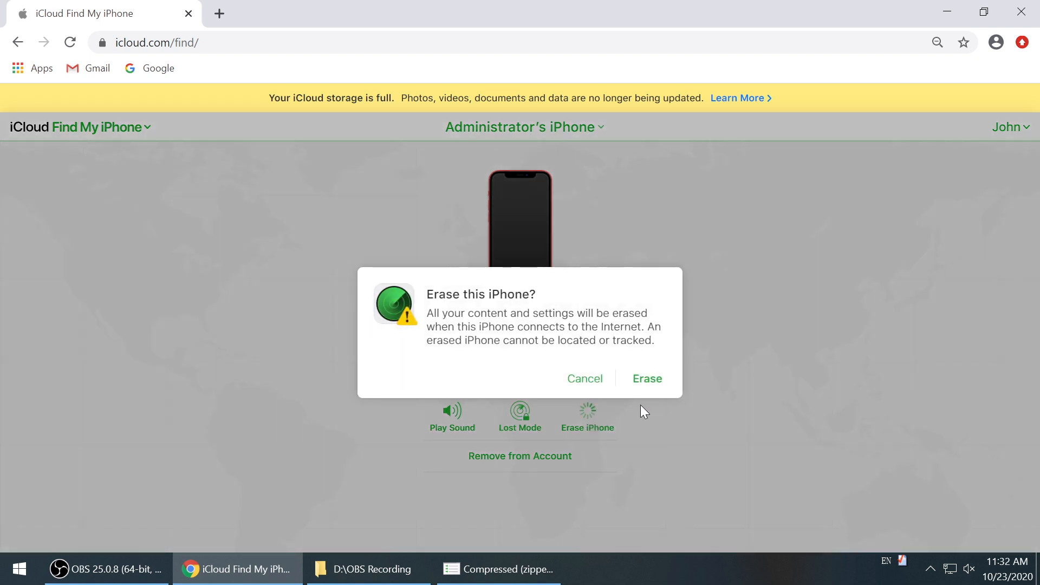
pyautogui.click(646, 378)
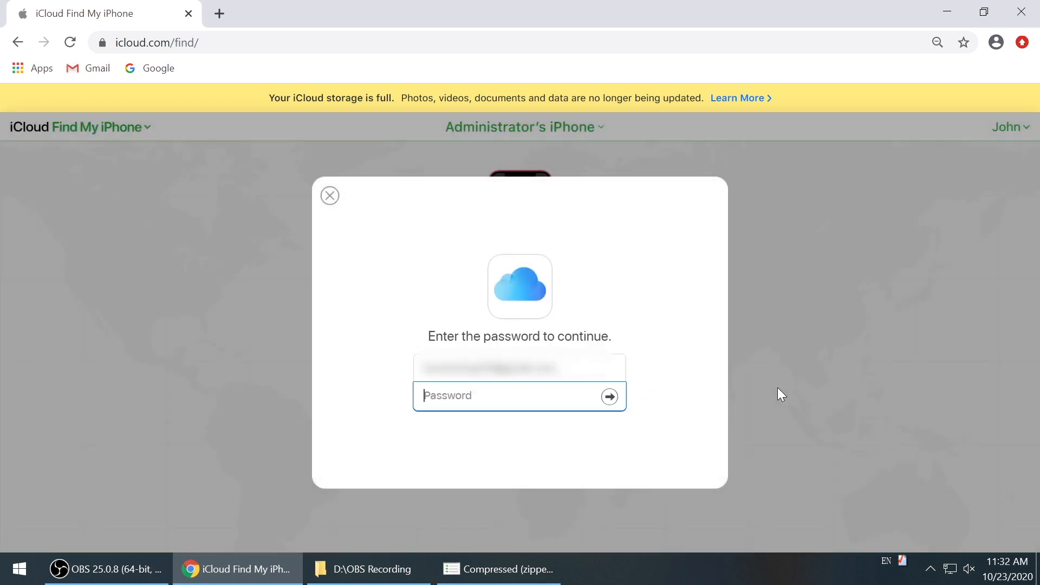
pyautogui.write('password')
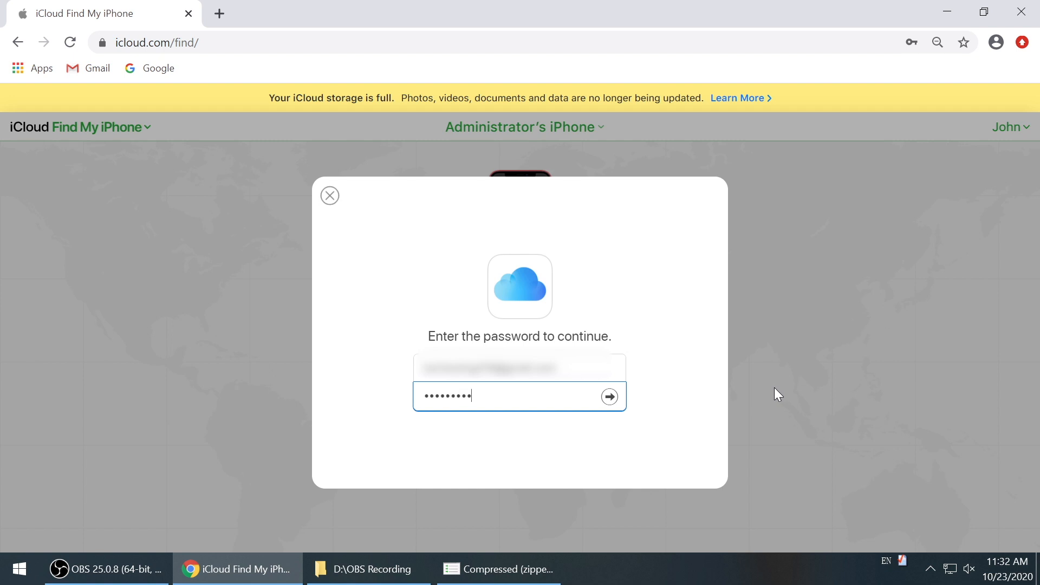
pyautogui.click(608, 396)
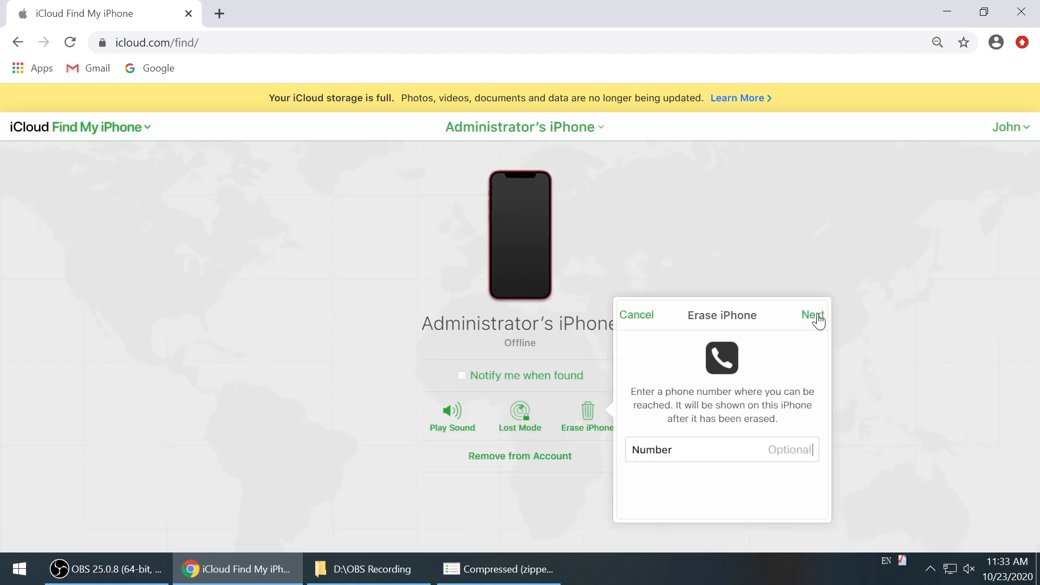
pyautogui.click(636, 314)
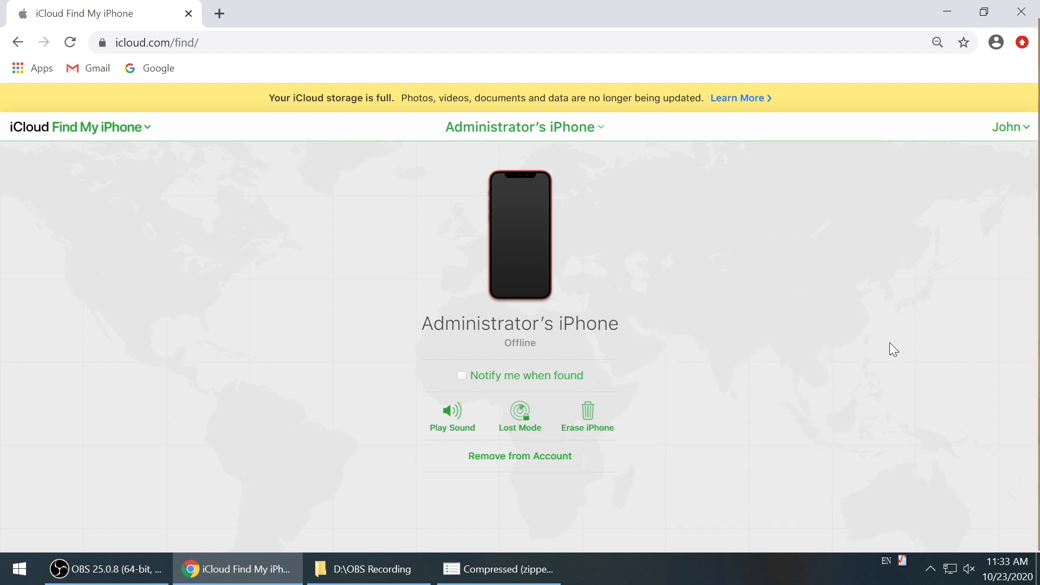
pyautogui.click(586, 416)
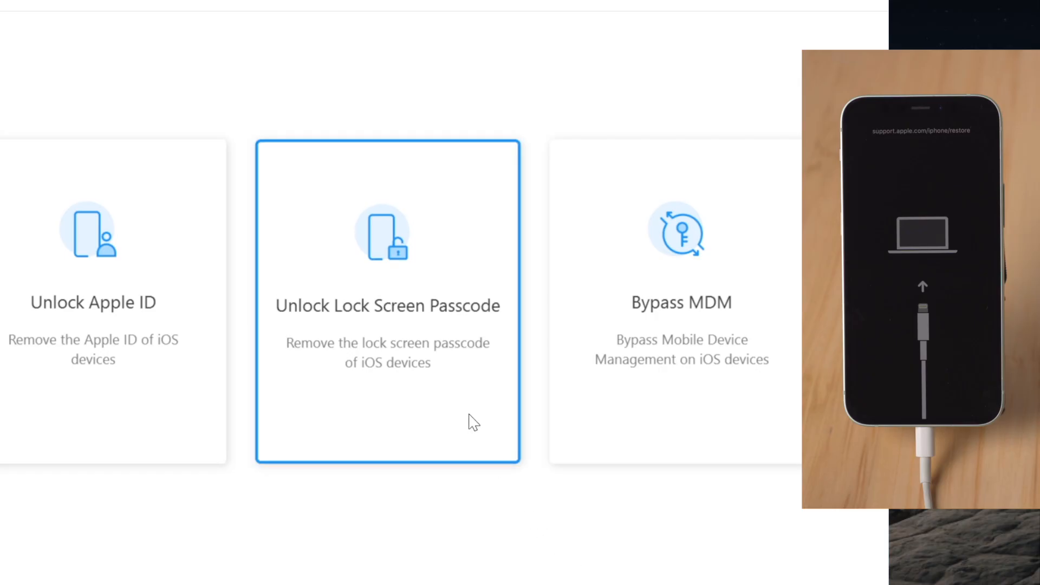
# Step: Choose Unlock Lock Screen Passcode in 4uKey and start the Remove iPhone Passcode process
pyautogui.click(387, 302)
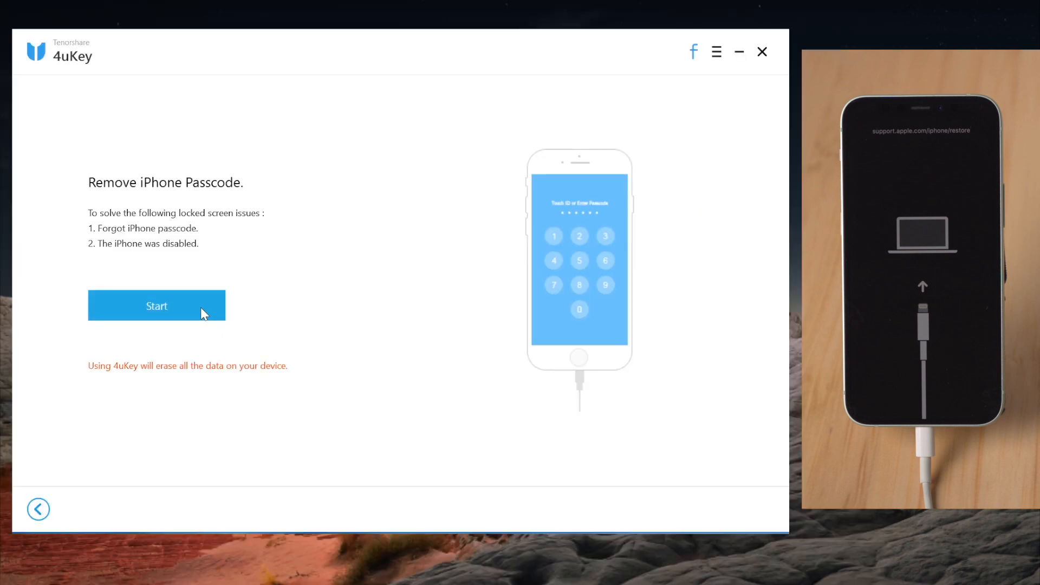
pyautogui.click(156, 305)
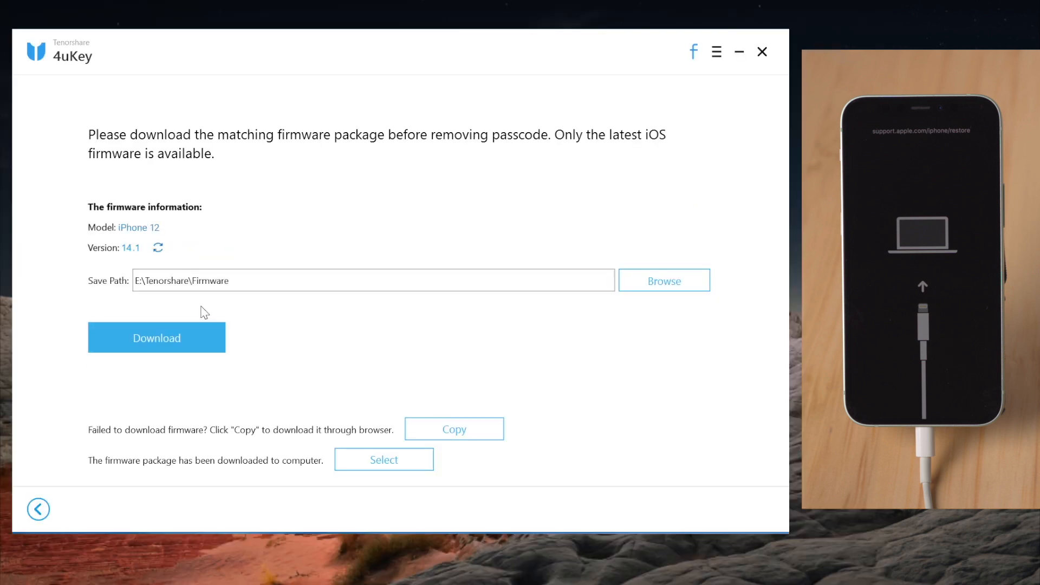
pyautogui.moveTo(251, 332)
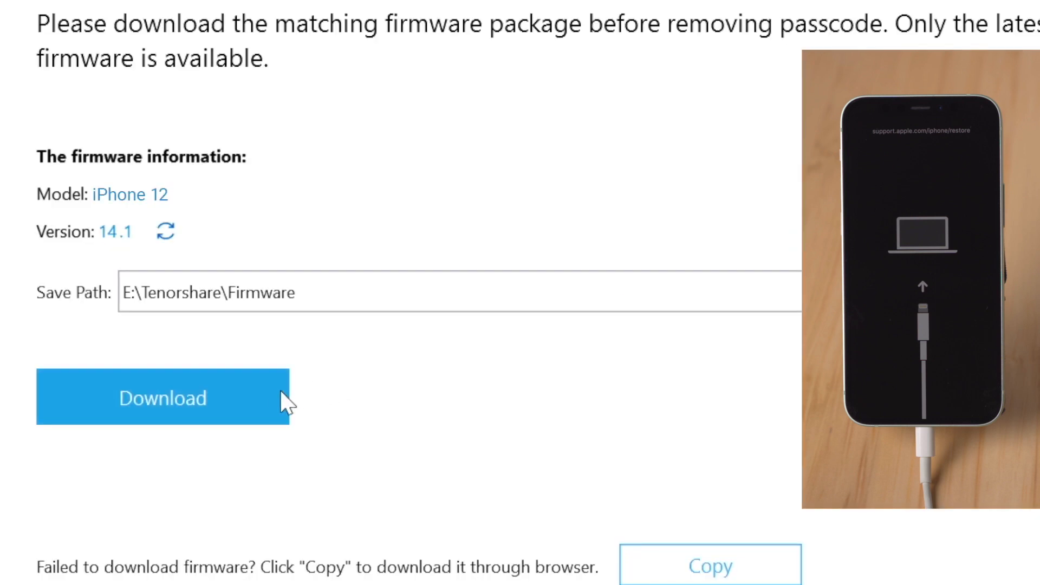
# Step: Download the iPhone 12 iOS 14.1 firmware package and start unlocking to remove the passcode
pyautogui.click(162, 398)
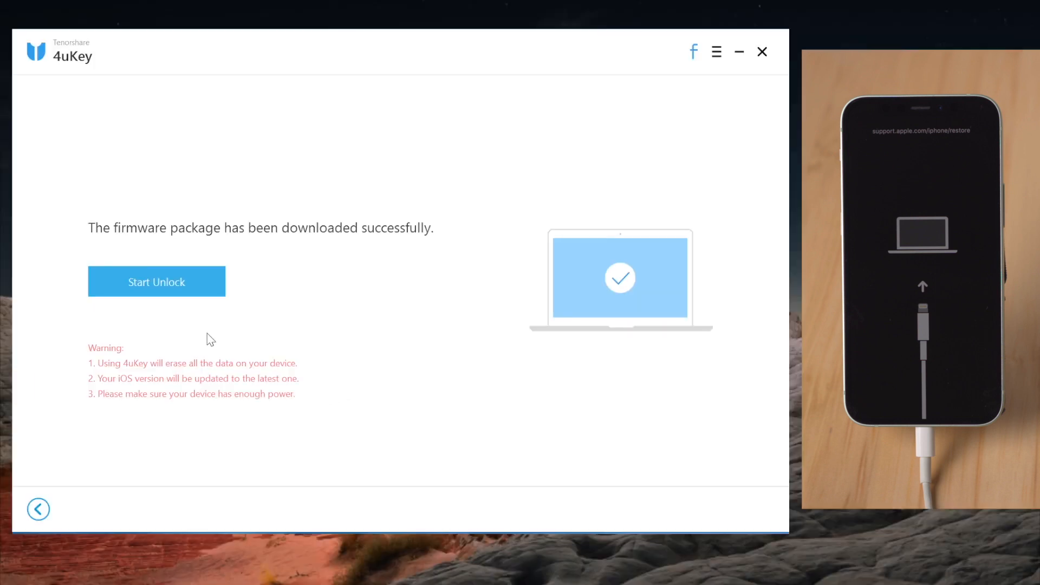
pyautogui.moveTo(209, 290)
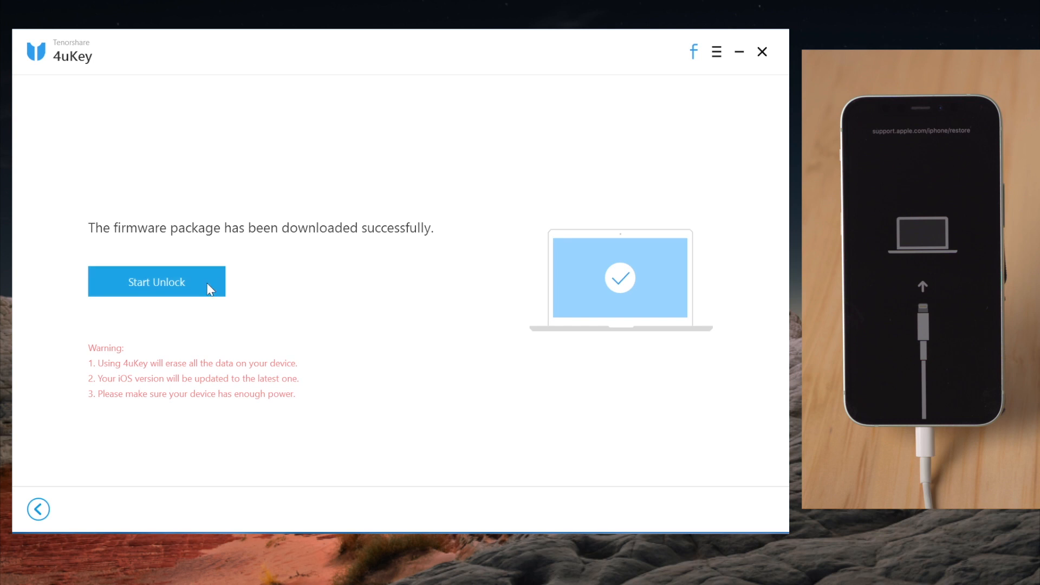
pyautogui.click(156, 282)
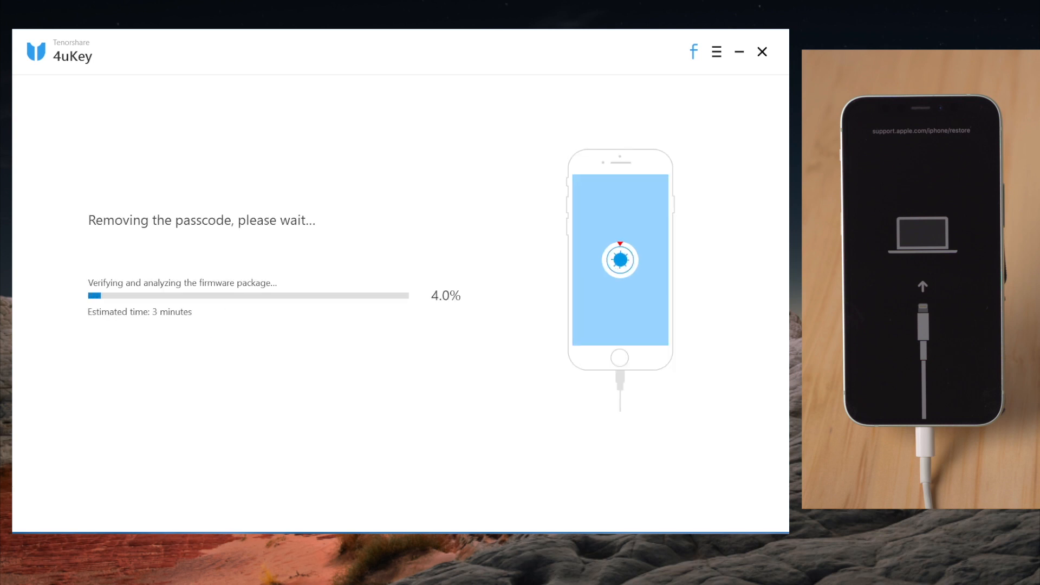